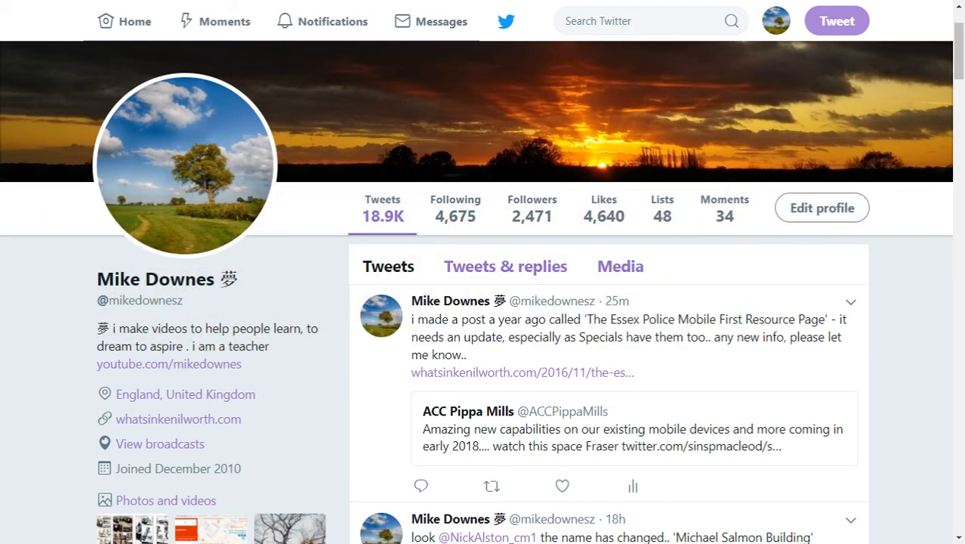
mouse_move(826, 297)
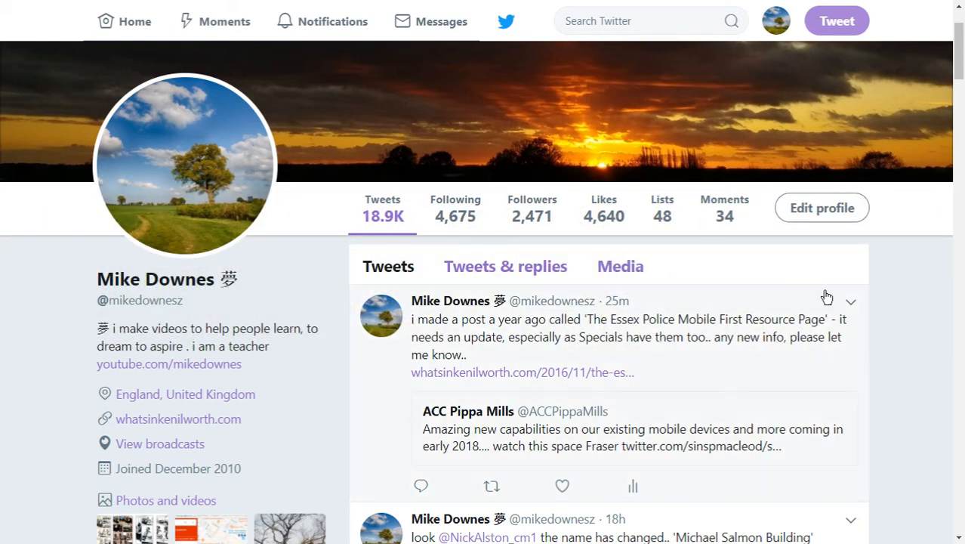
mouse_move(808, 48)
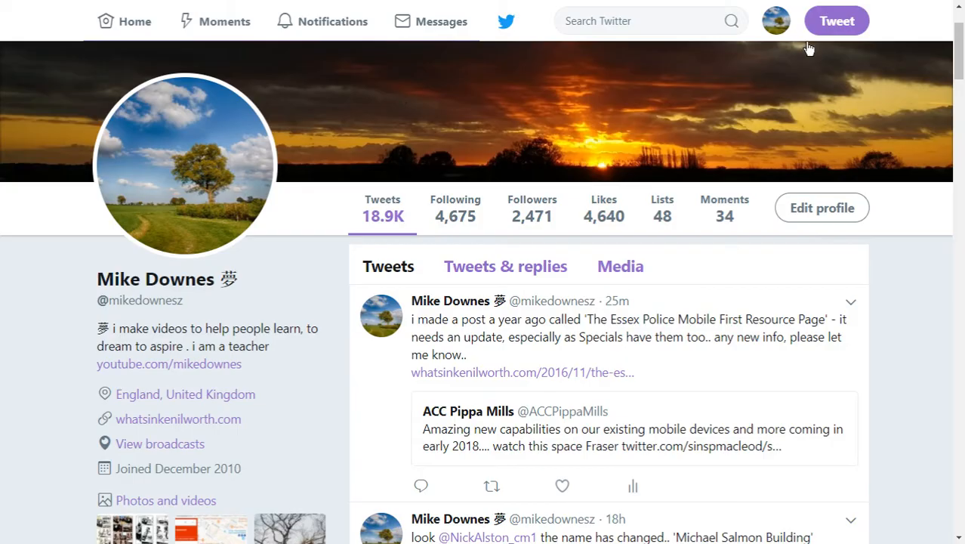
Compose a new tweet with the draft text 'Tweet 1 making a video'
click(836, 21)
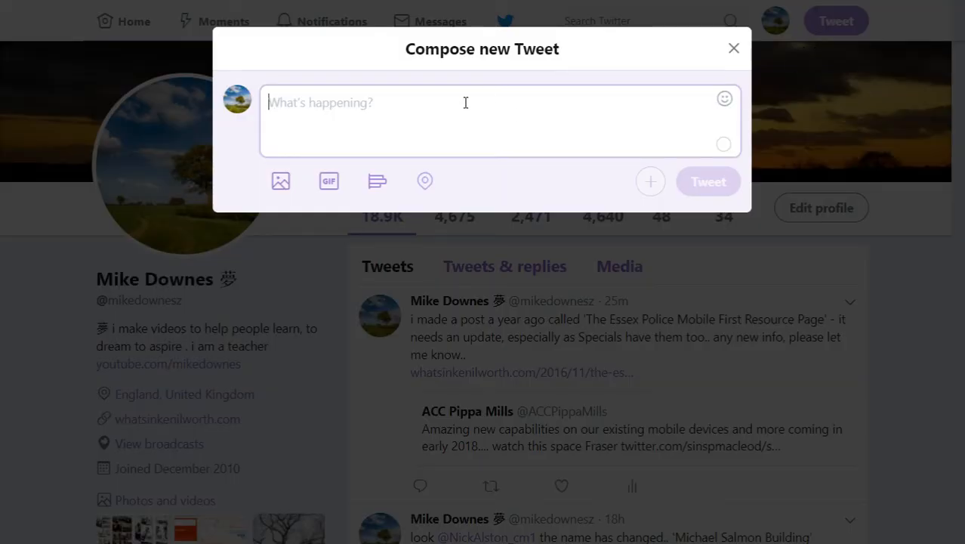
text(Tweet 1 m)
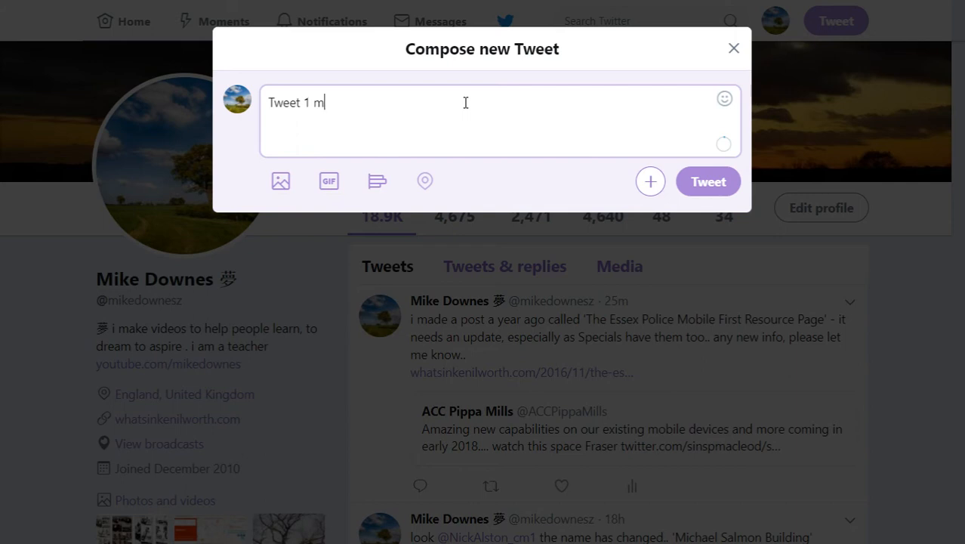
text(aking a video)
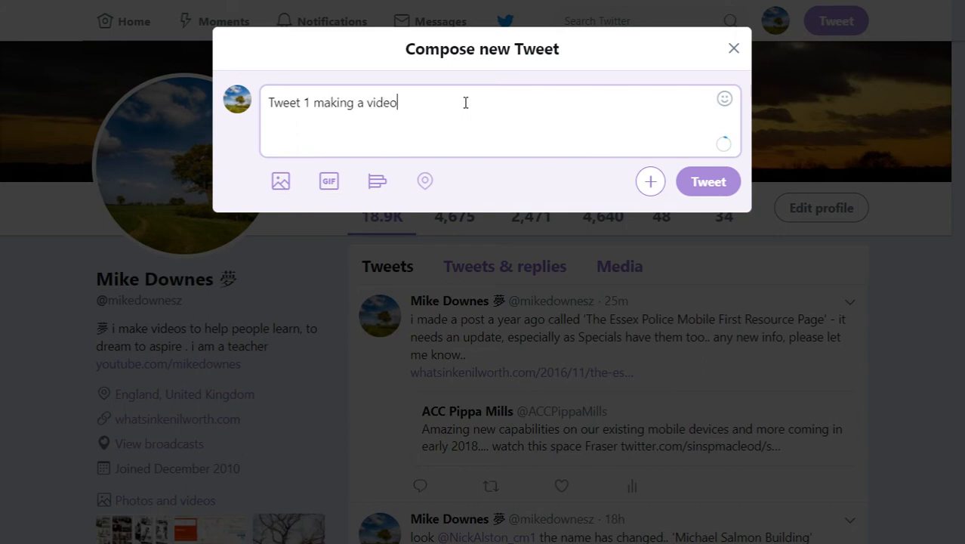
mouse_move(613, 183)
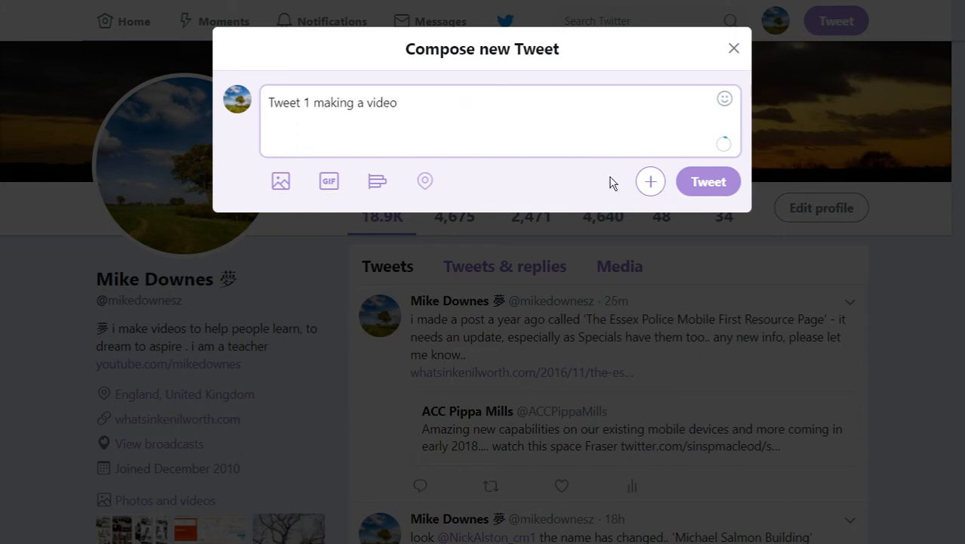
mouse_move(650, 181)
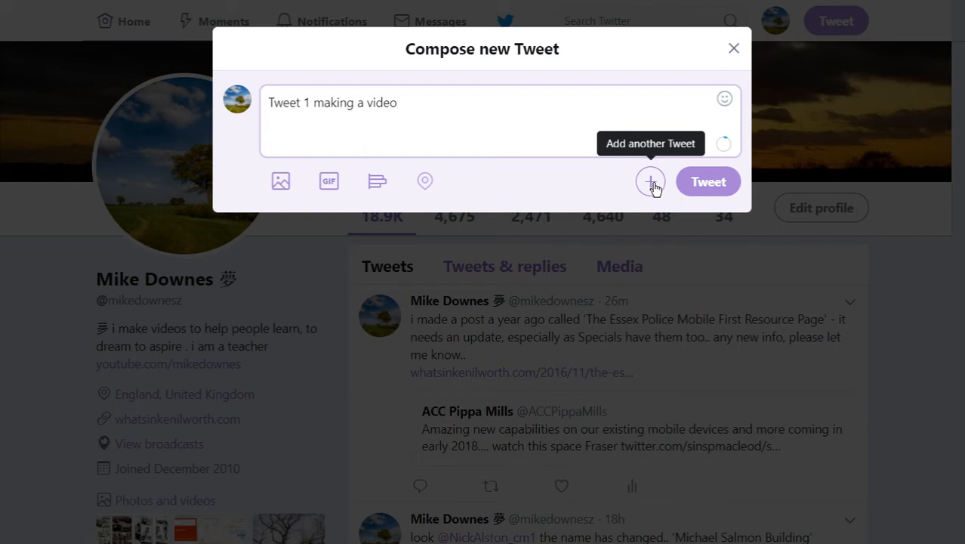
Add 'tweet 2' as the second tweet of the thread
click(650, 182)
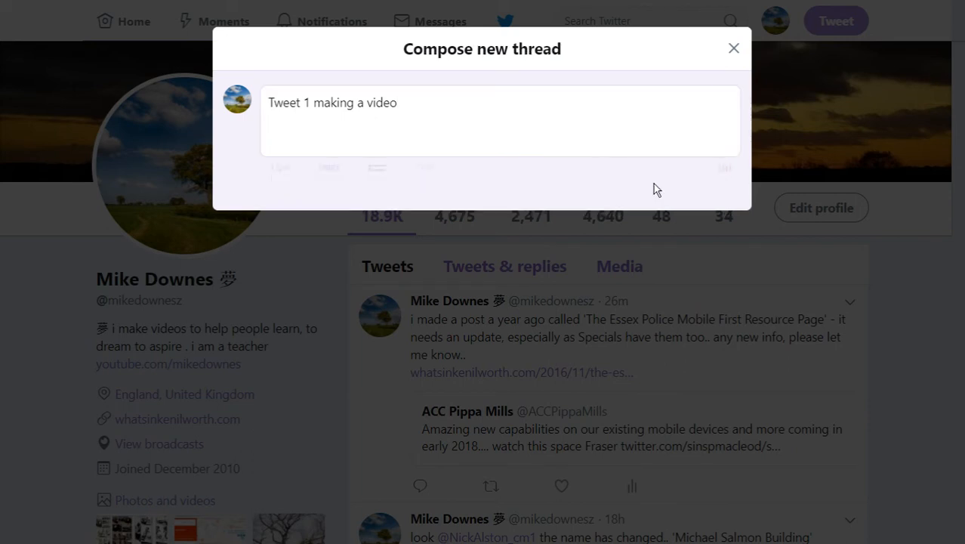
text(t)
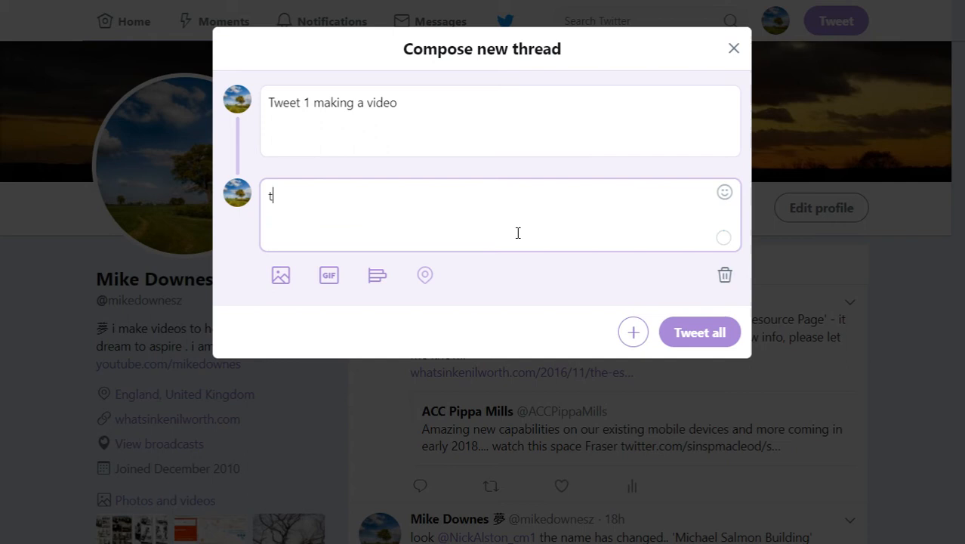
text(tweet 2)
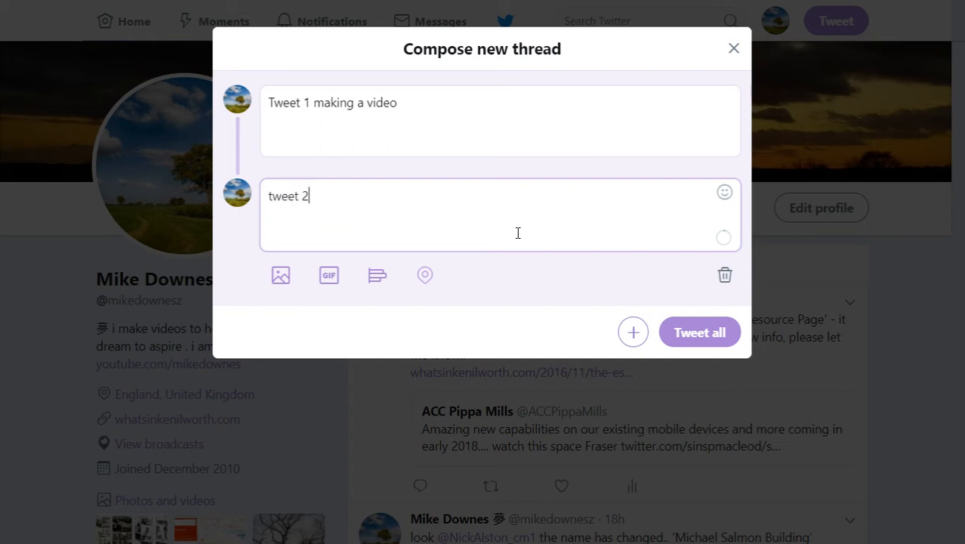
mouse_move(633, 331)
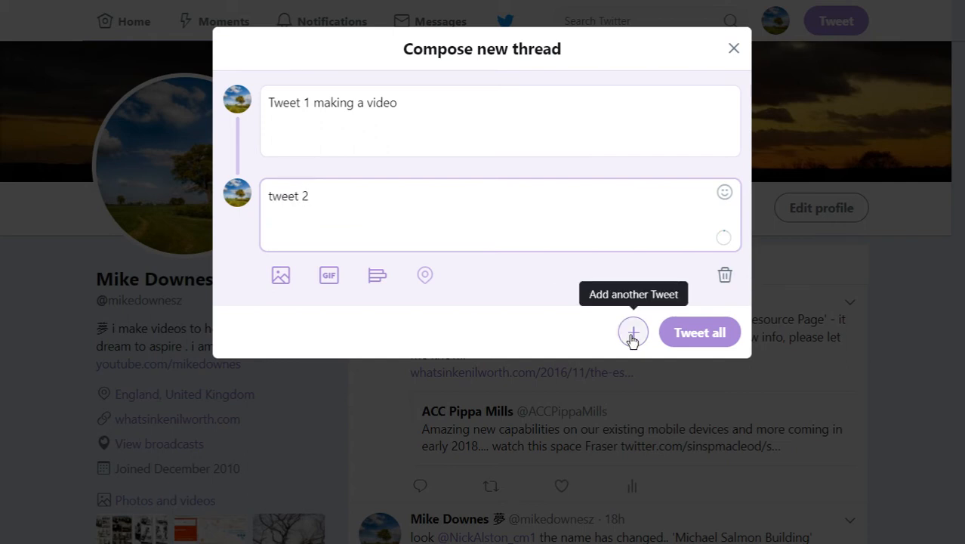
Add 'tweet 3' as the third tweet and open an empty fourth slot
click(633, 333)
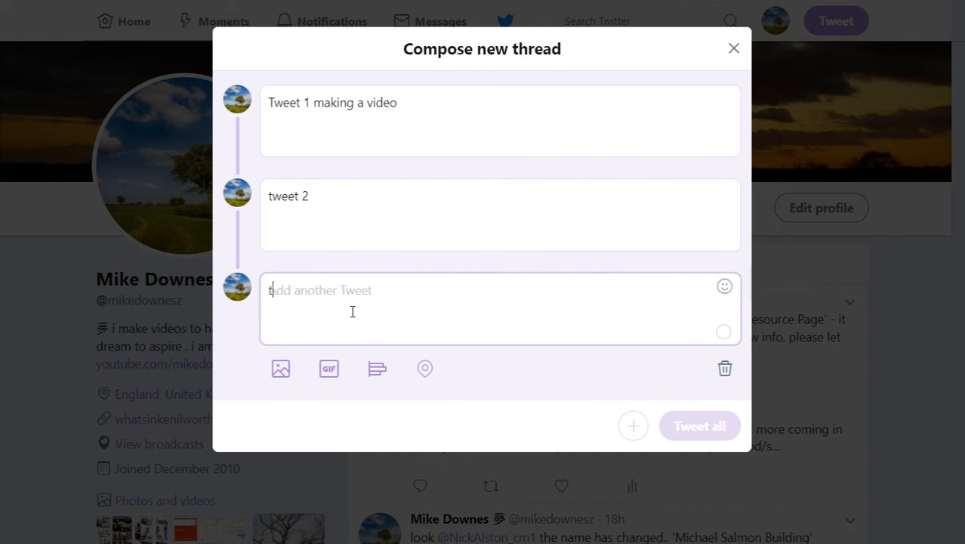
text(twwet)
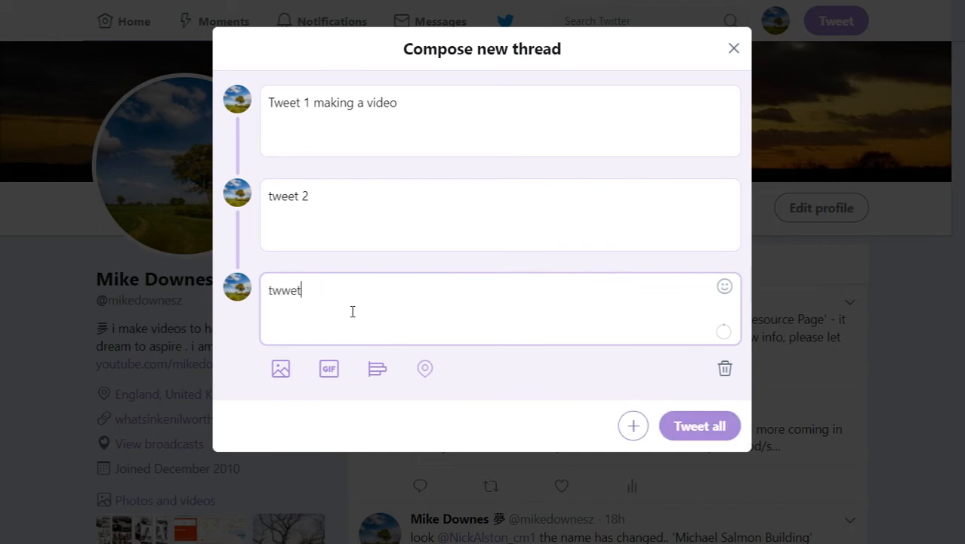
text(tweet)
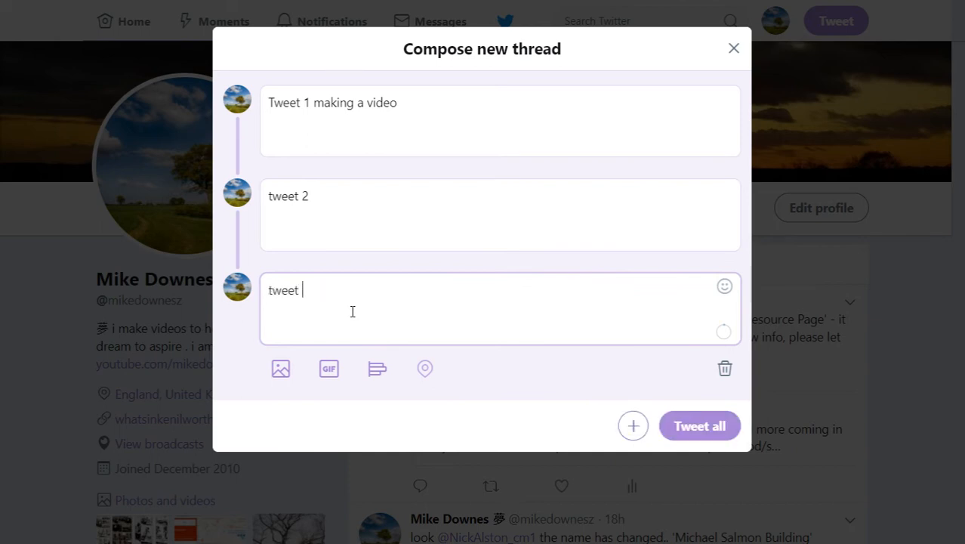
text(3)
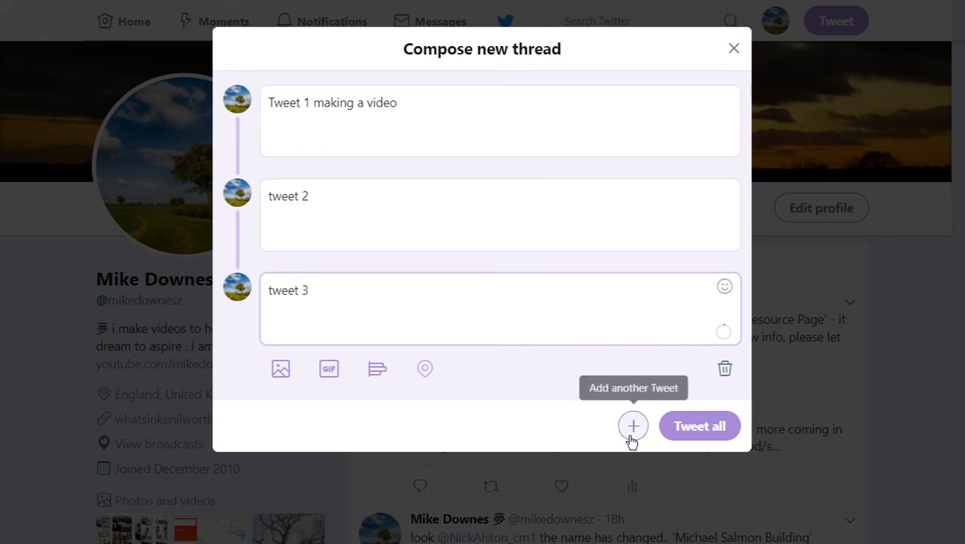
click(633, 426)
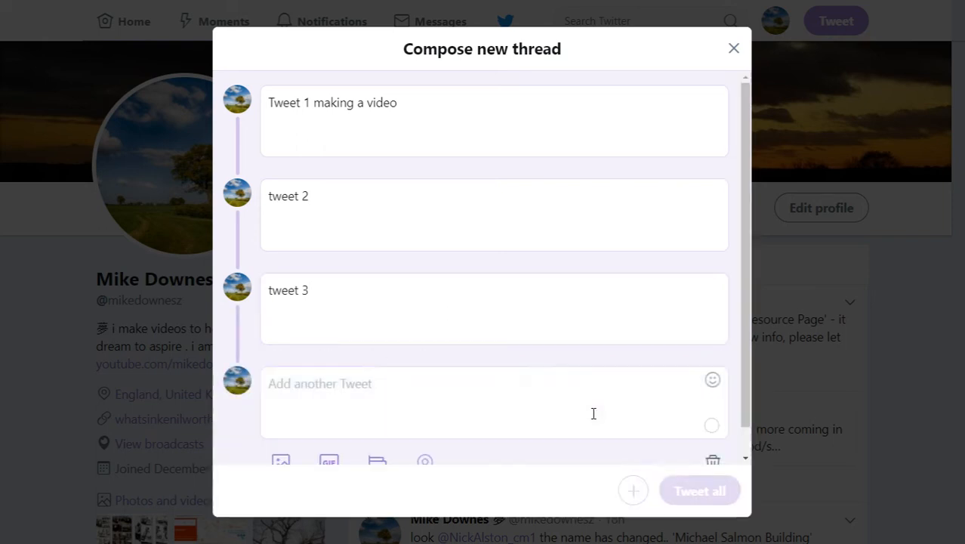
click(494, 403)
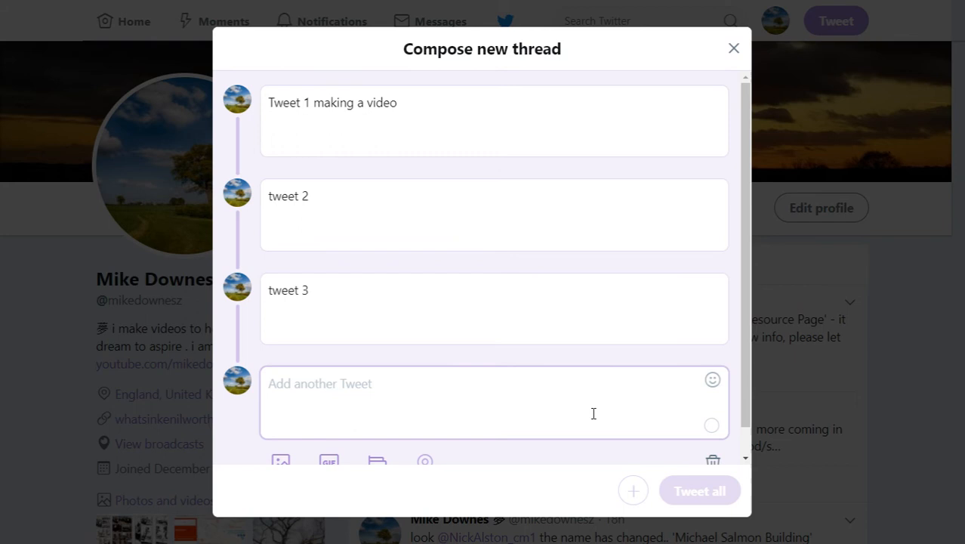
mouse_move(704, 407)
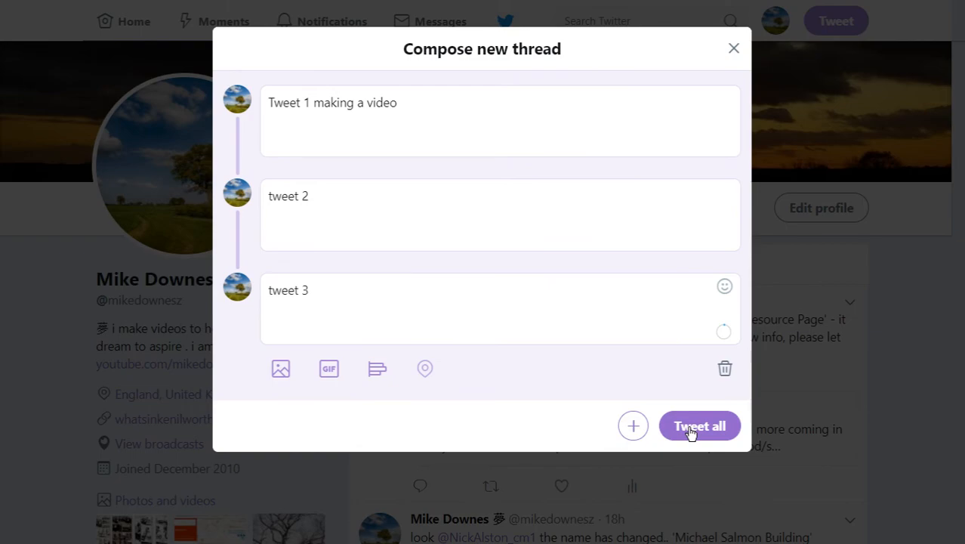
Post the thread and scroll the profile to show tweet 3, tweet 2 and Tweet 1
click(698, 426)
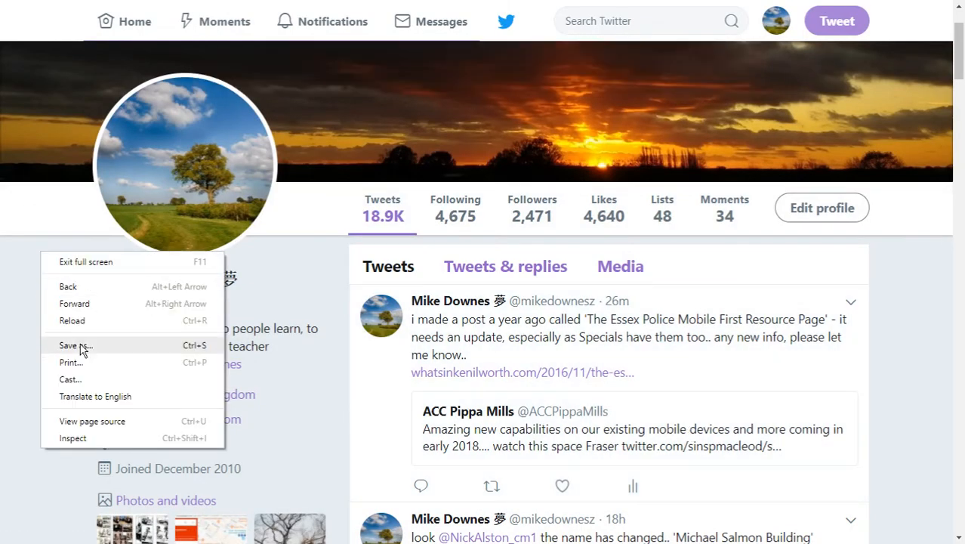
click(75, 345)
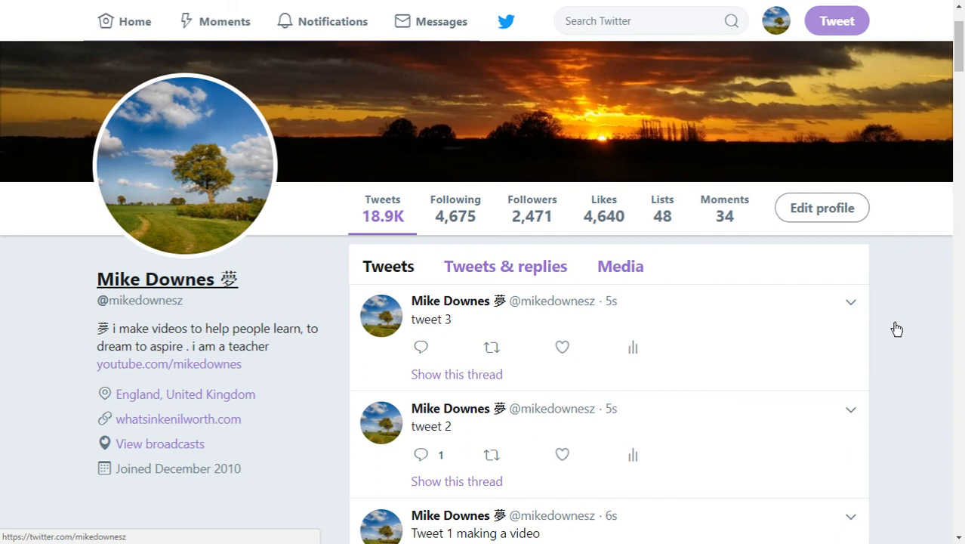
scroll(down, 3)
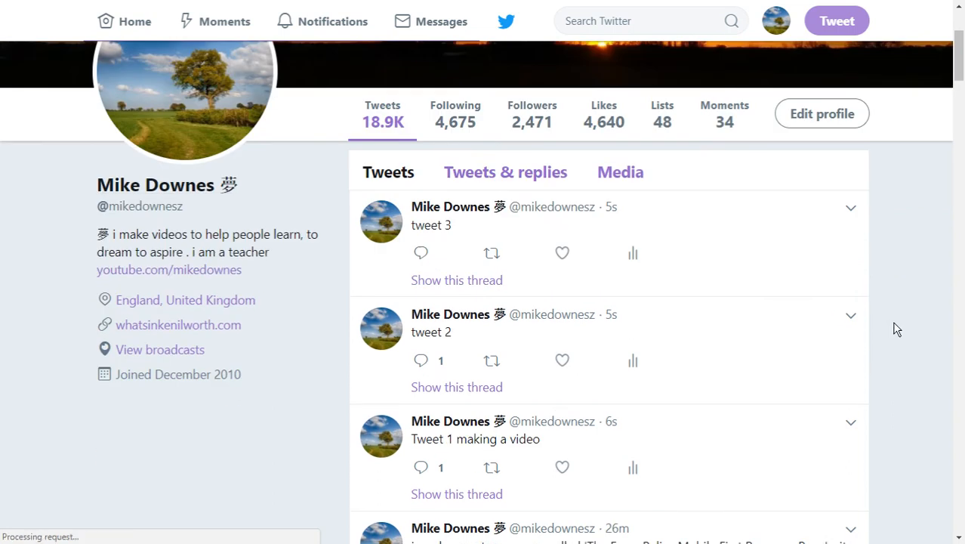
mouse_move(883, 333)
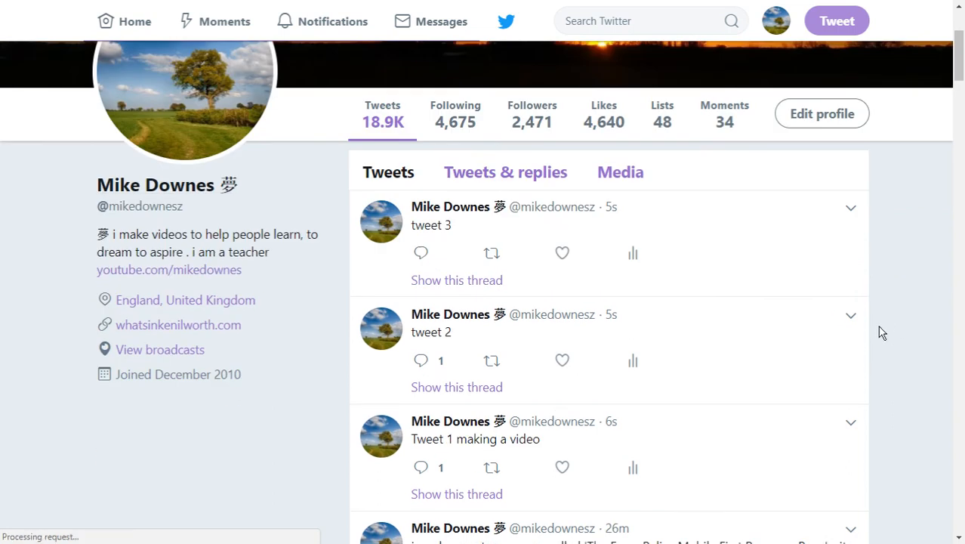
scroll(down, 3)
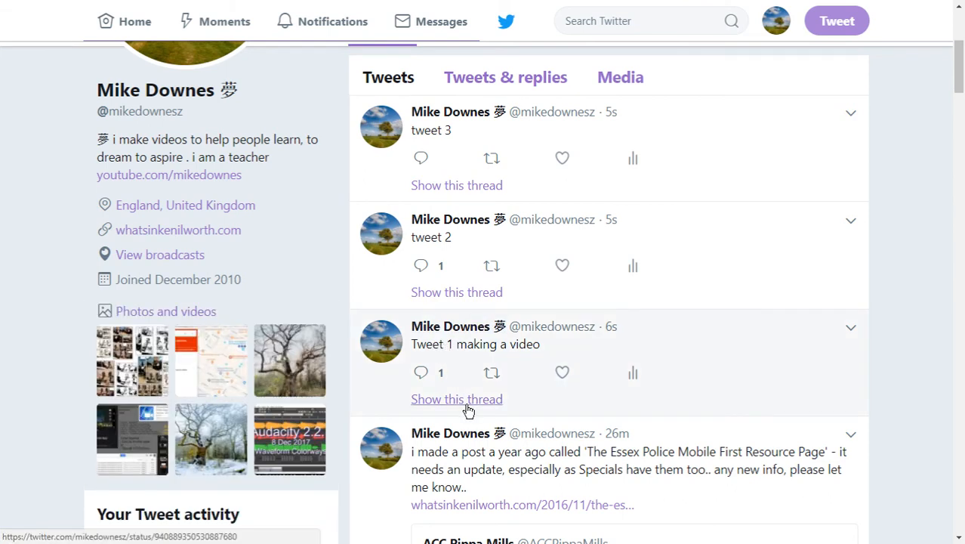
Open 'Show this thread' under 'Tweet 1 making a video'
click(456, 399)
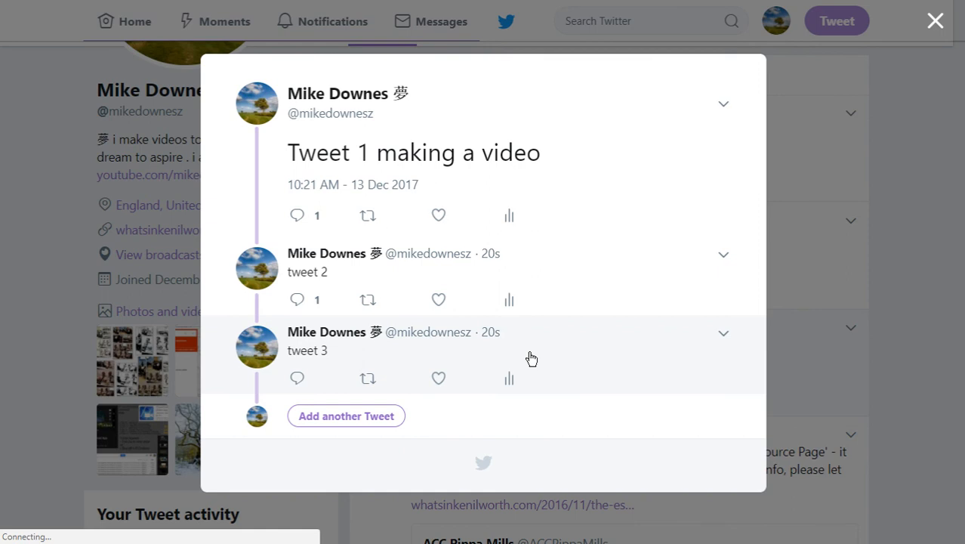
mouse_move(537, 355)
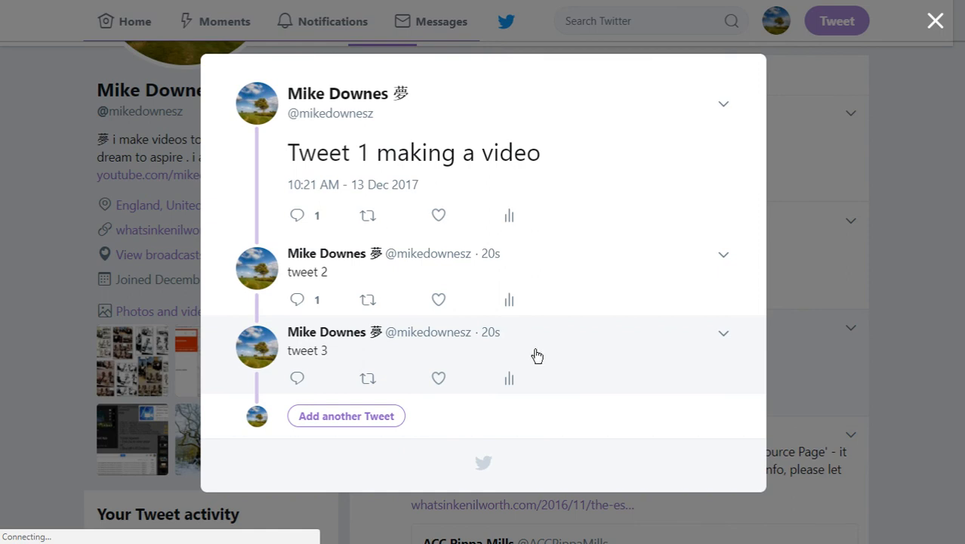
mouse_move(251, 157)
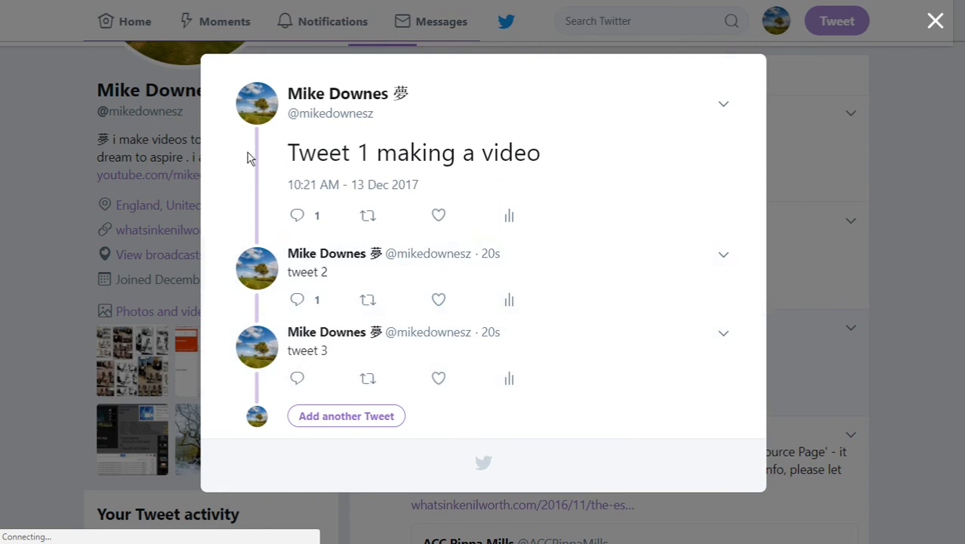
mouse_move(345, 416)
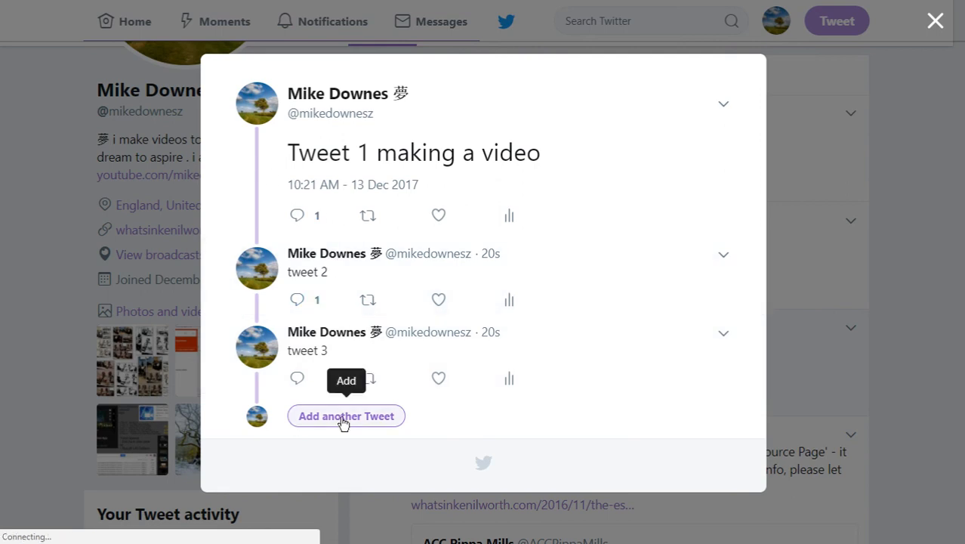
Start a test tweet 'vjhfdvhfj' in the thread, discard it, and close the thread view
click(346, 415)
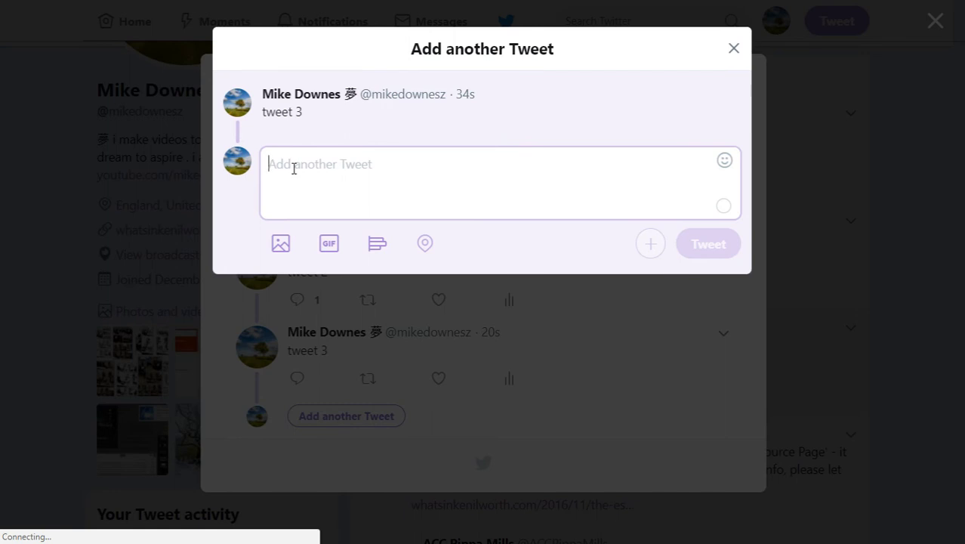
text(vjhfdvhfj)
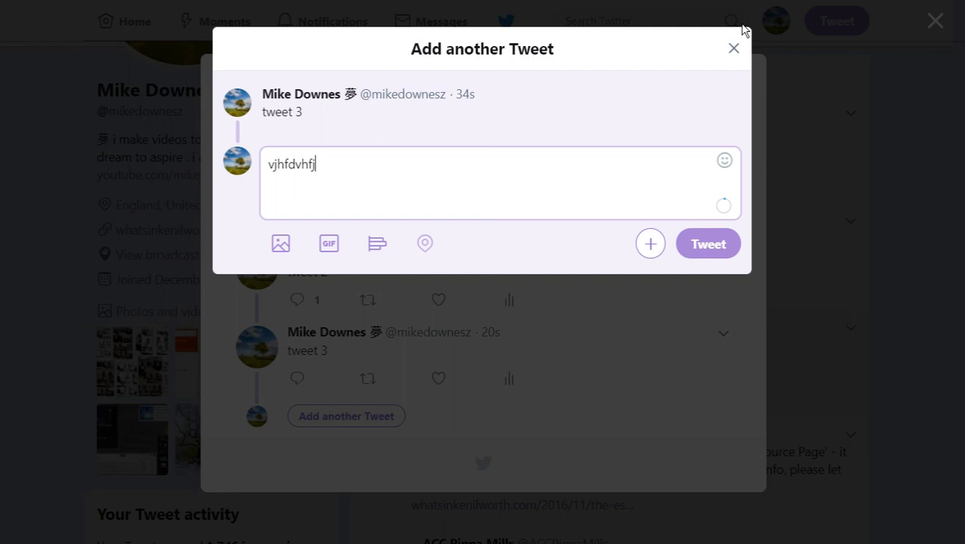
click(732, 49)
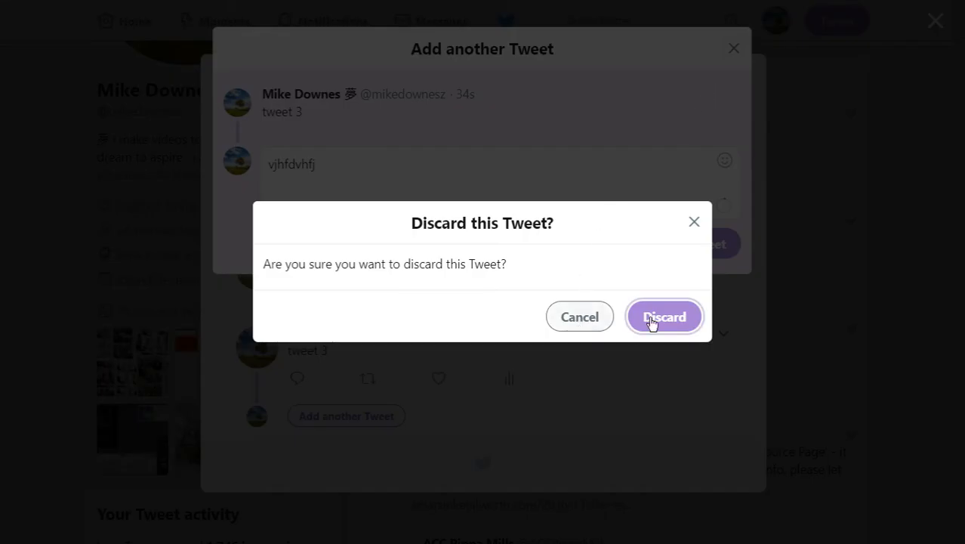
click(663, 316)
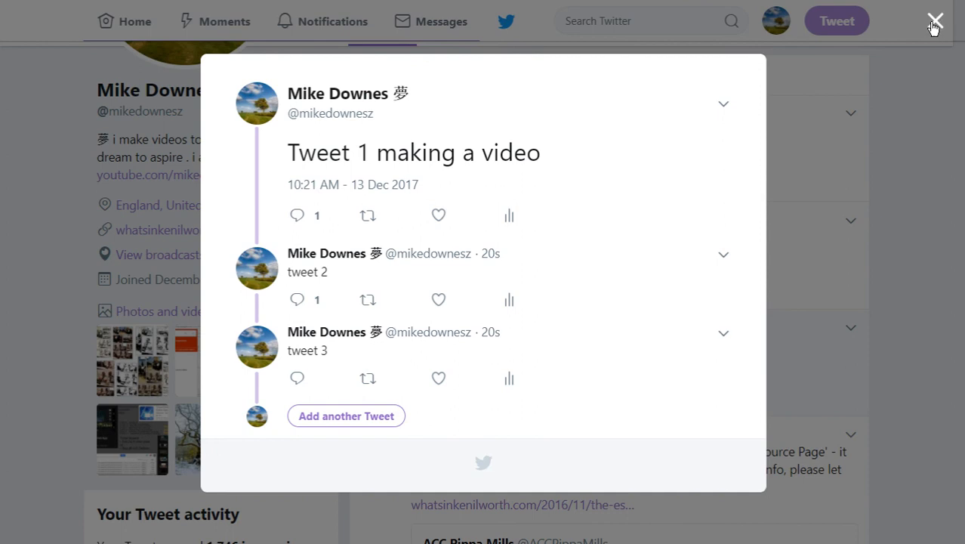
click(935, 21)
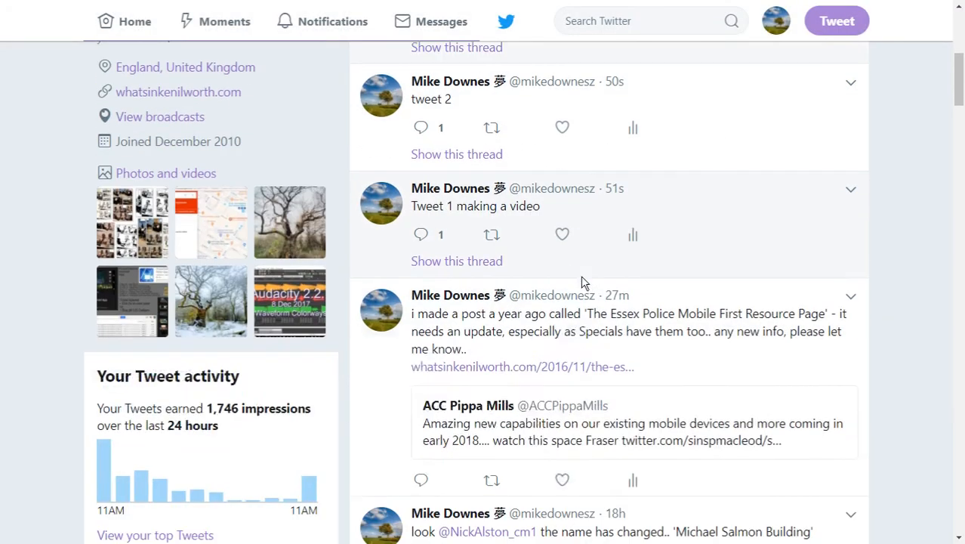
scroll(down, 3)
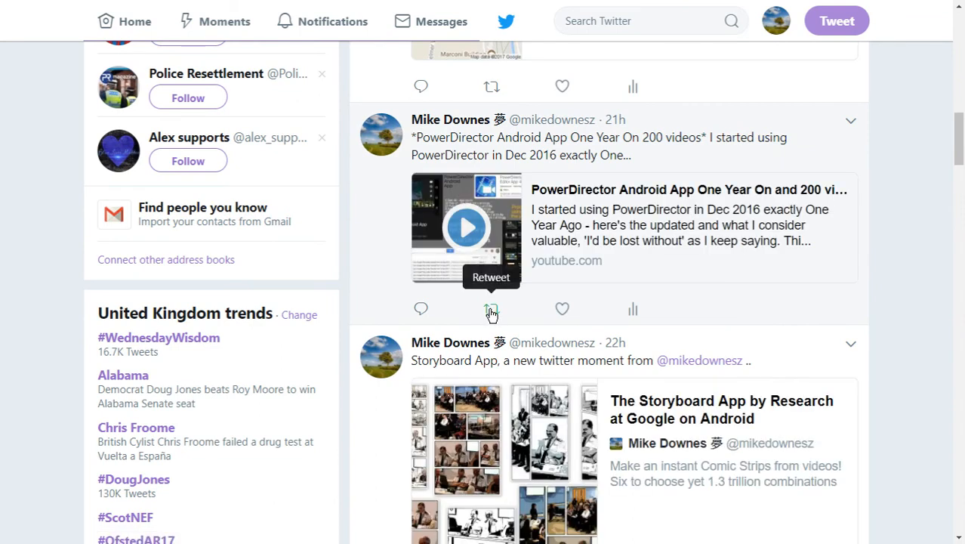
click(491, 309)
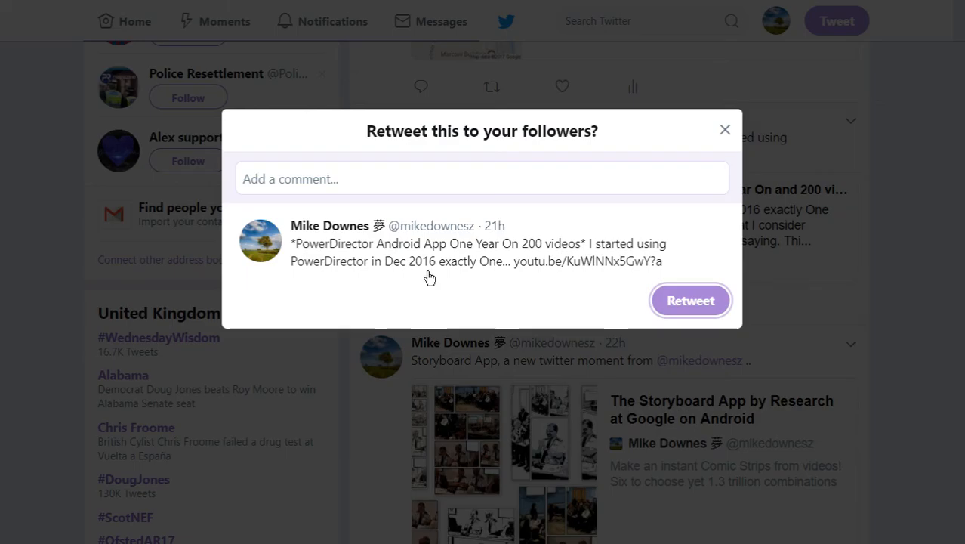
click(481, 179)
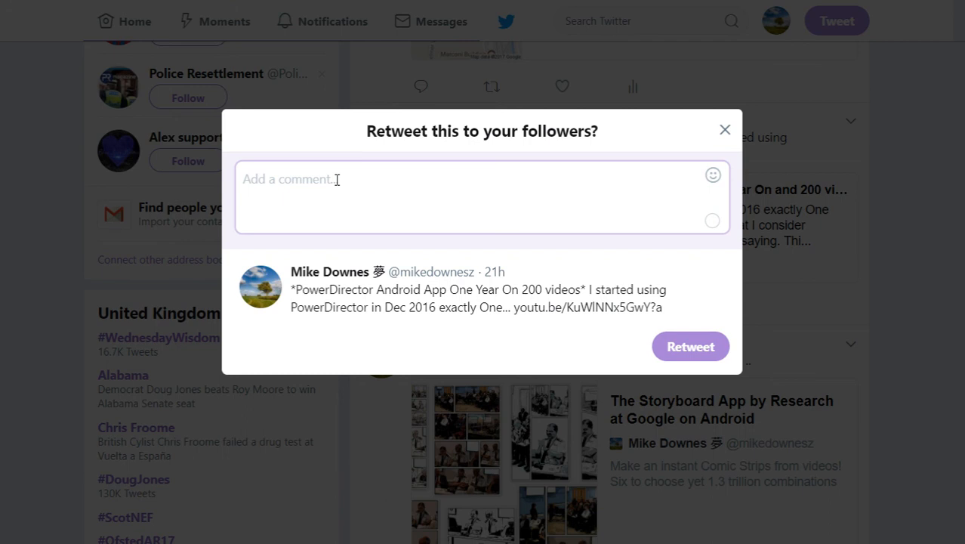
text(hhhhh)
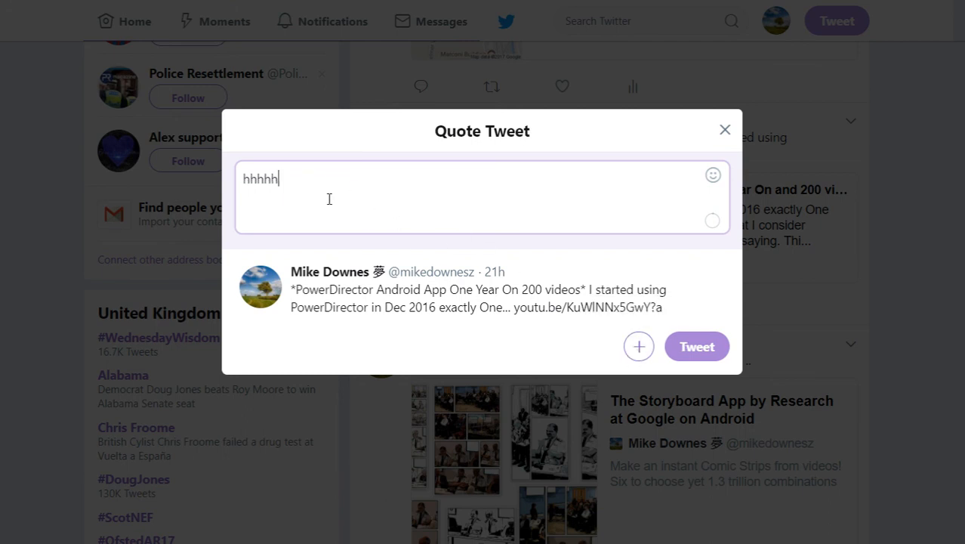
mouse_move(297, 179)
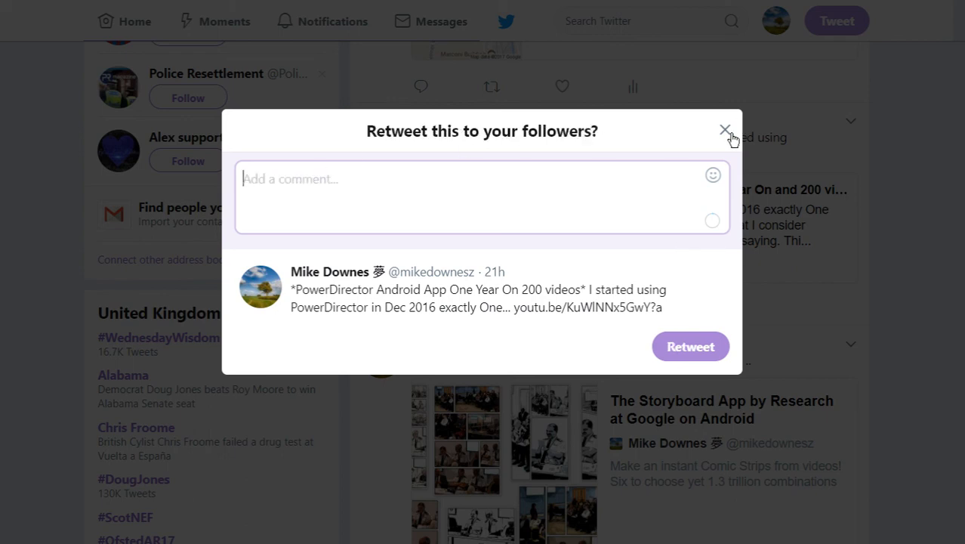
click(724, 130)
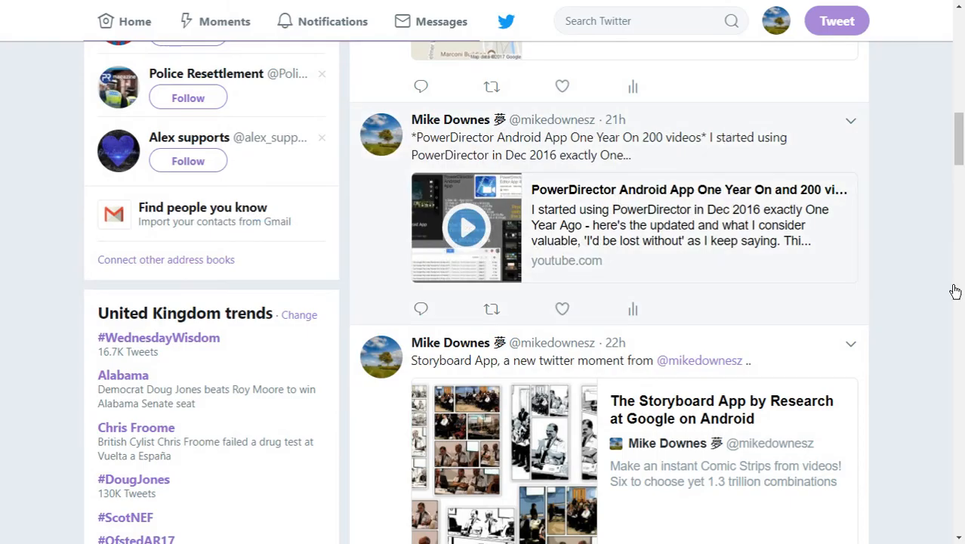